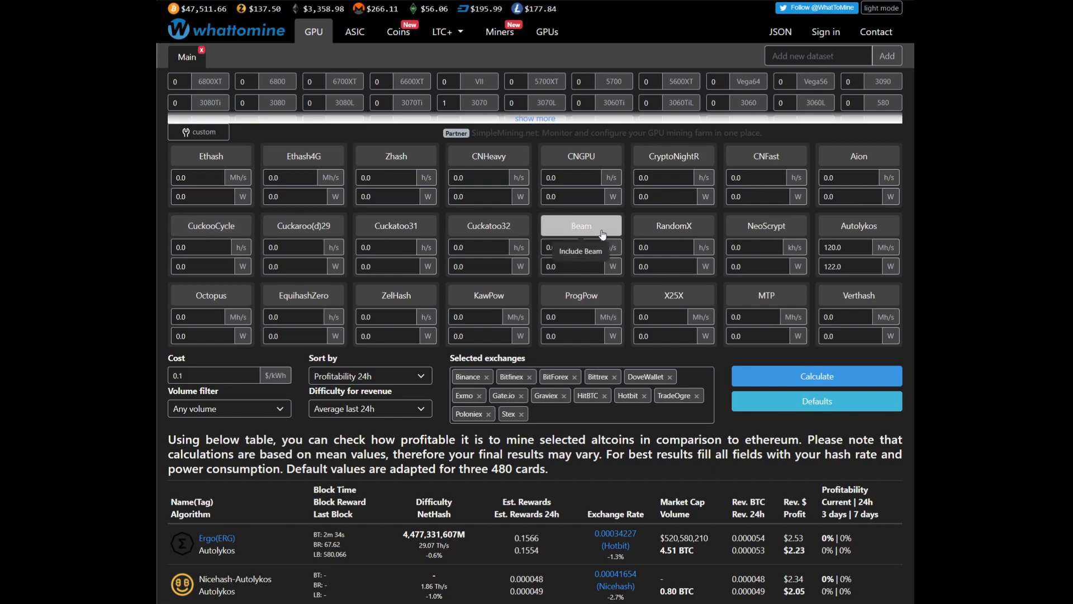
mouse_move(597, 234)
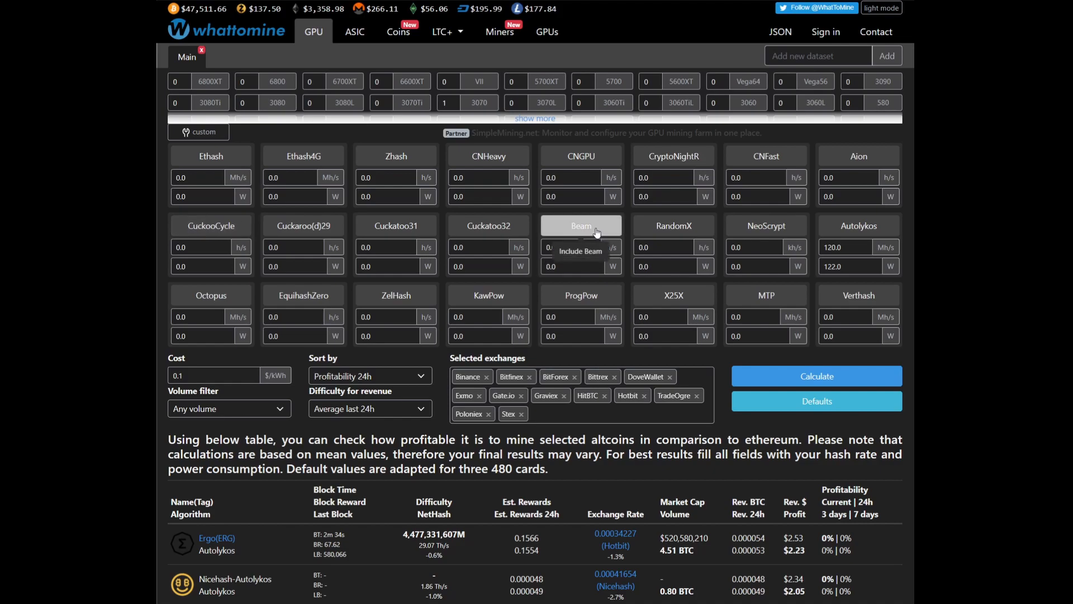
mouse_move(599, 229)
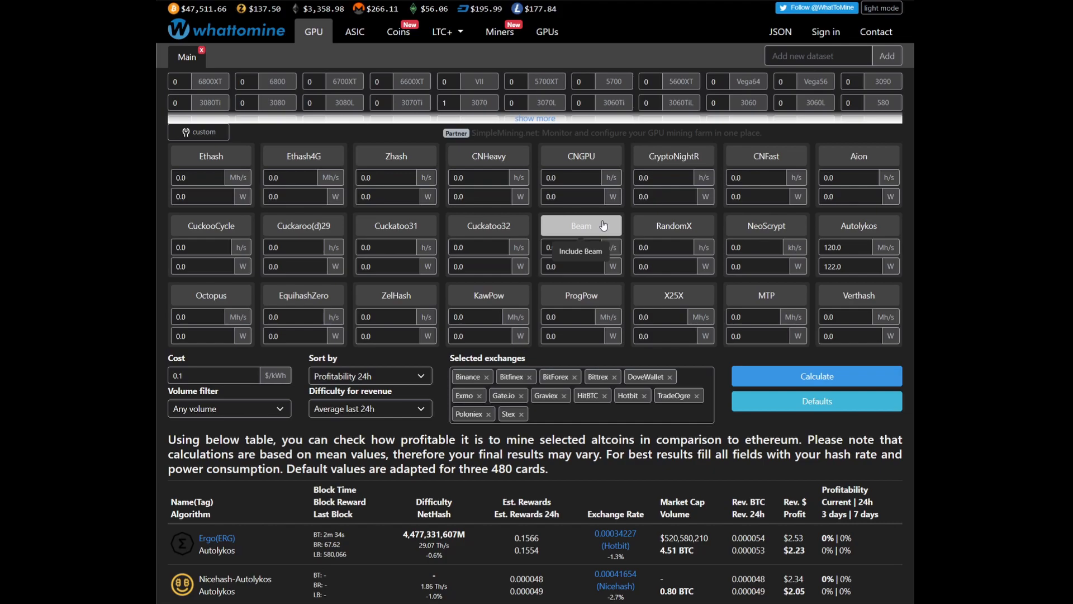
mouse_move(601, 226)
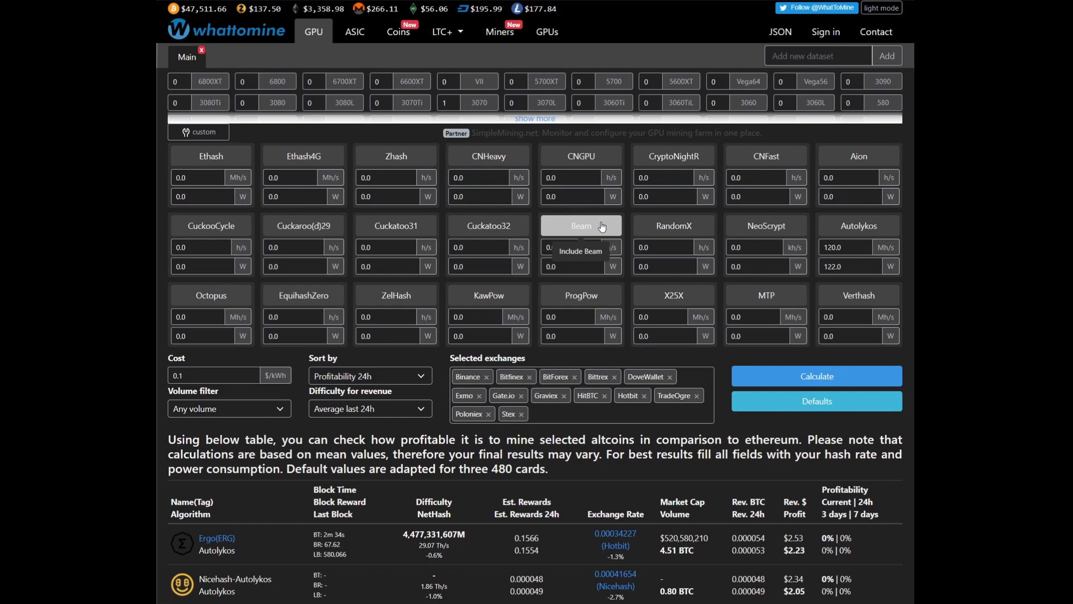
mouse_move(605, 27)
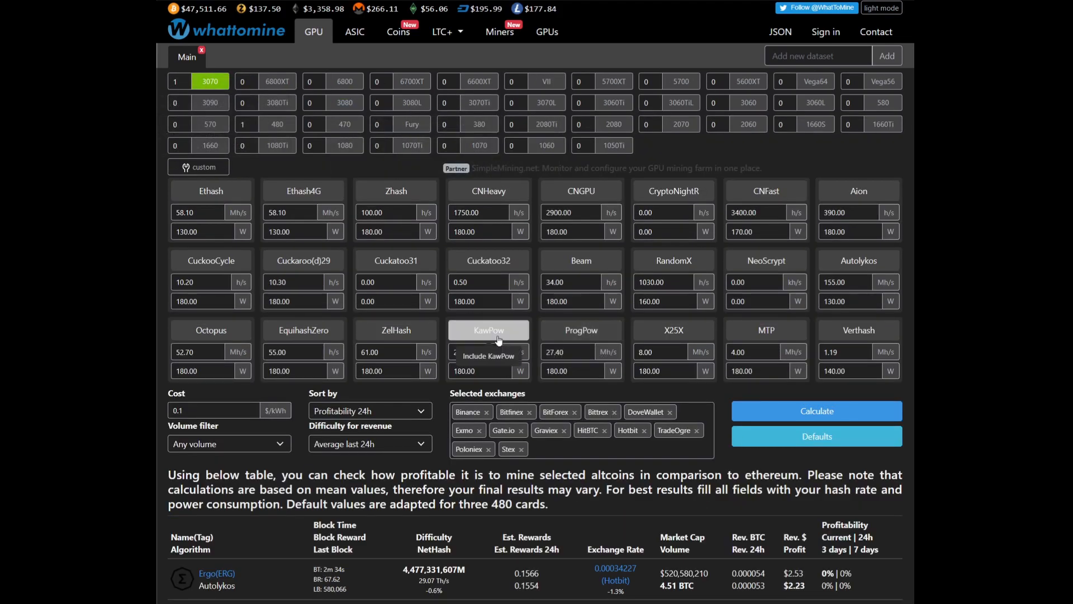
Limit the RTX 3070 estimate to KawPow and review the results table ranking Ravencoin first
click(488, 330)
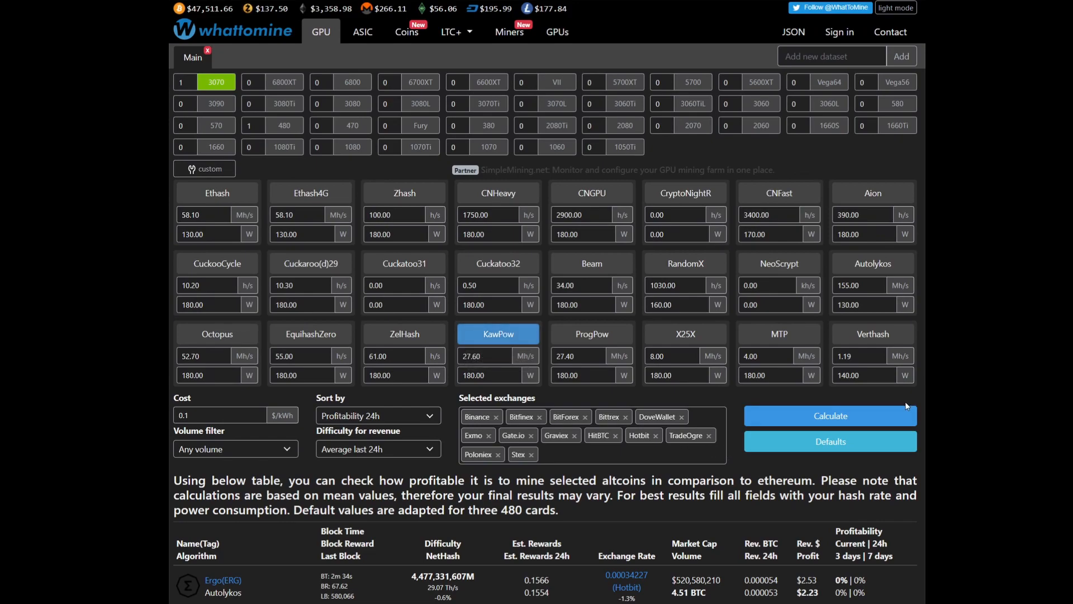
scroll(down, 3)
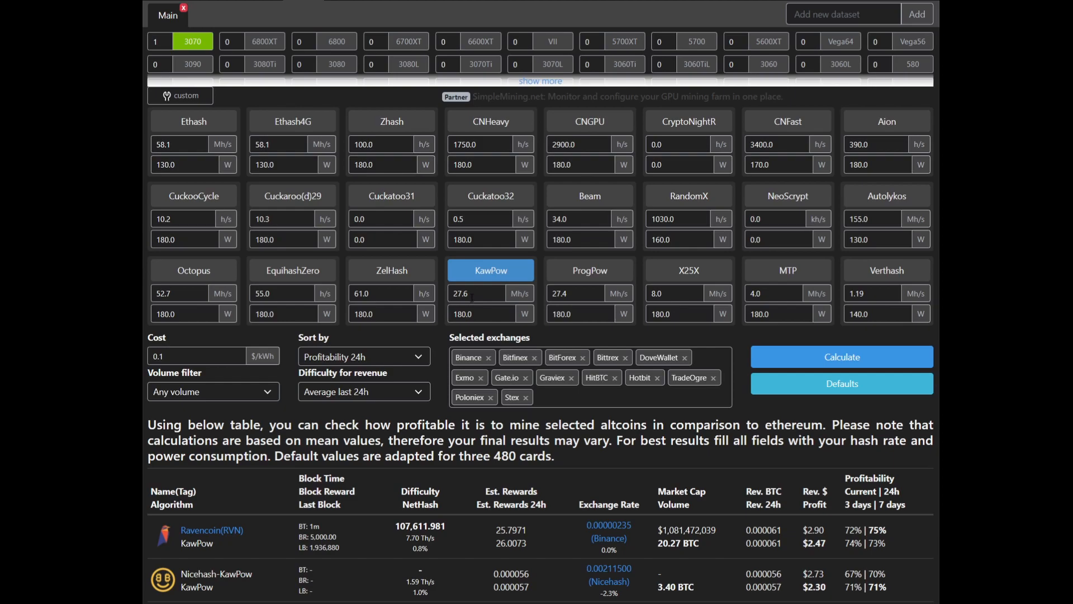
click(196, 355)
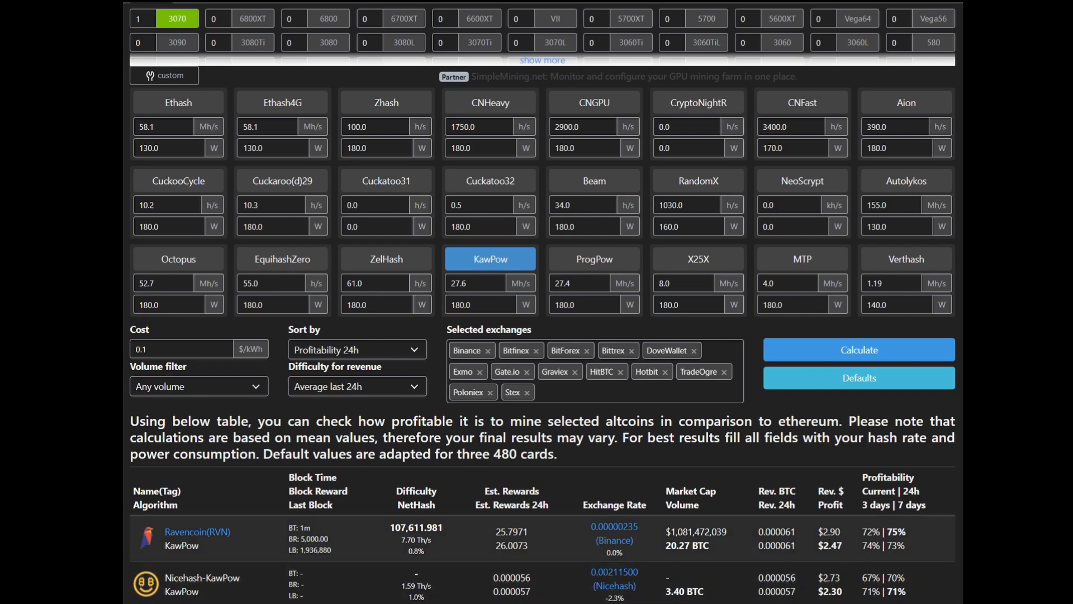
double_click(828, 533)
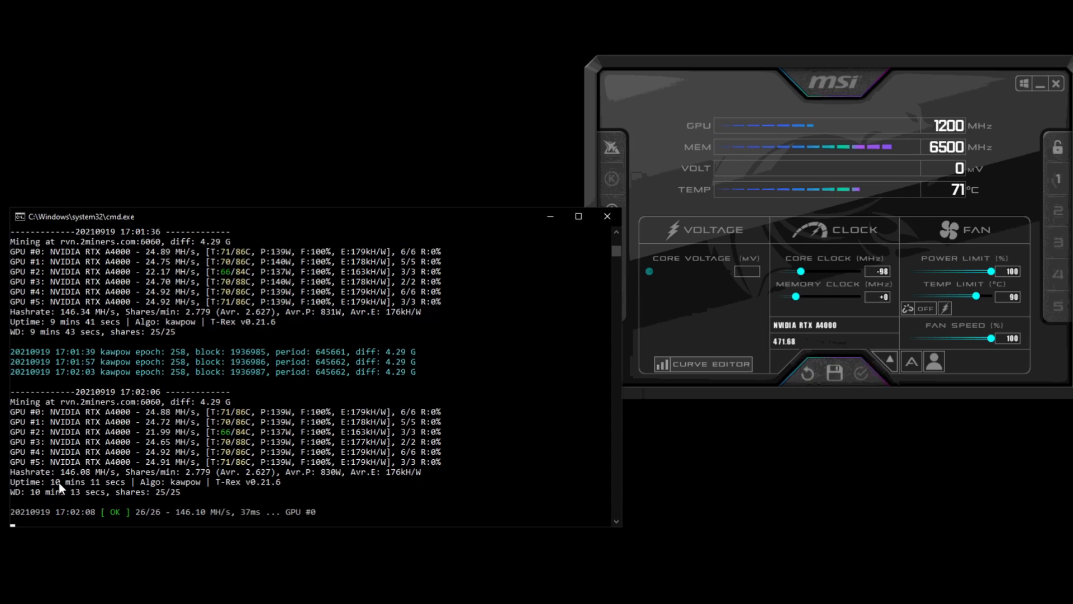
mouse_move(91, 483)
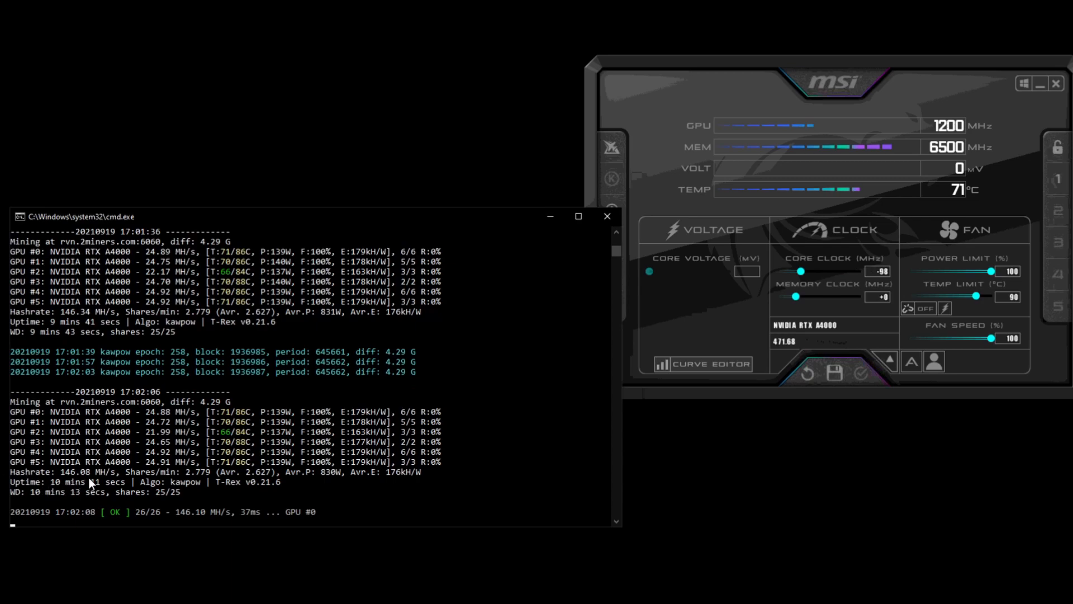
mouse_move(179, 467)
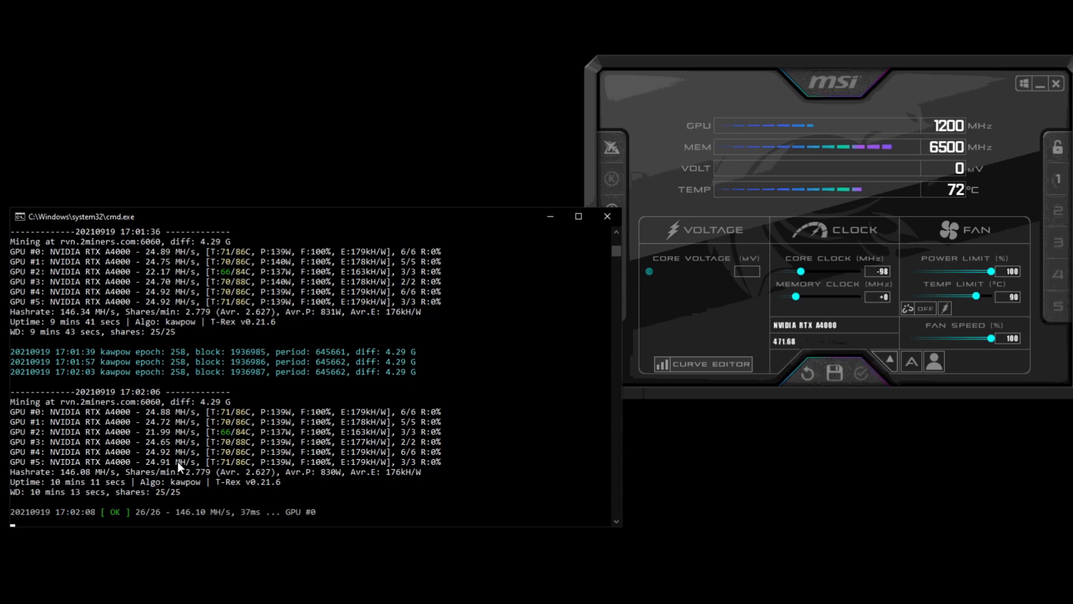
mouse_move(196, 448)
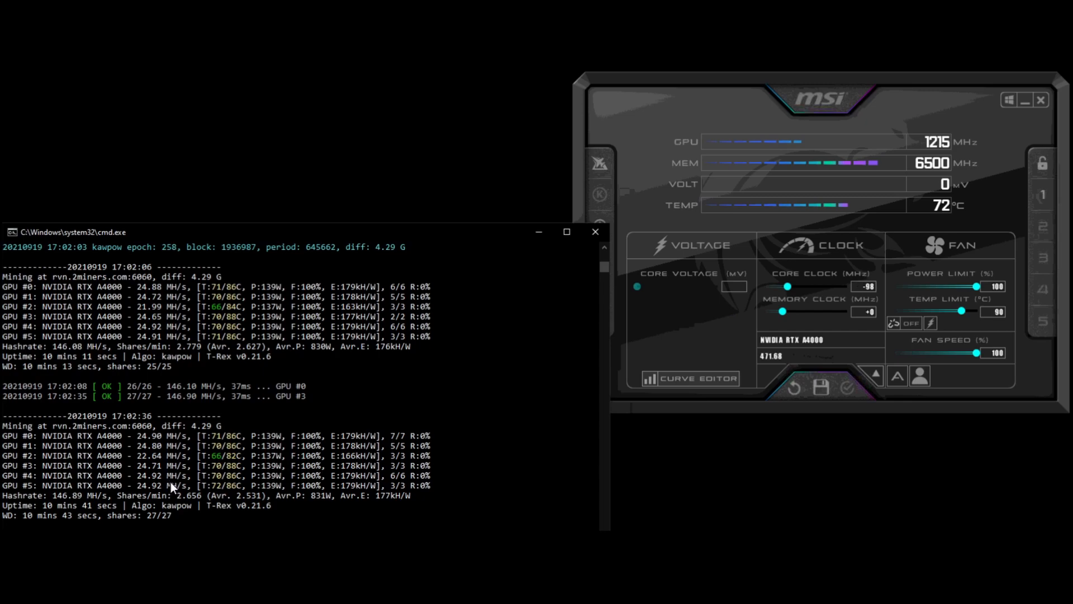
mouse_move(266, 486)
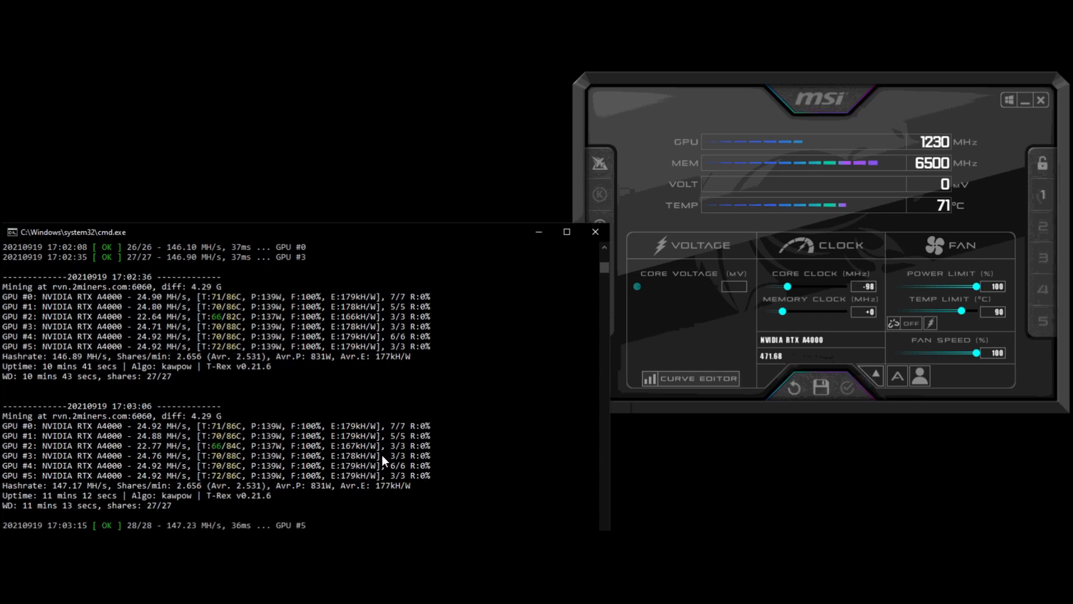
mouse_move(341, 468)
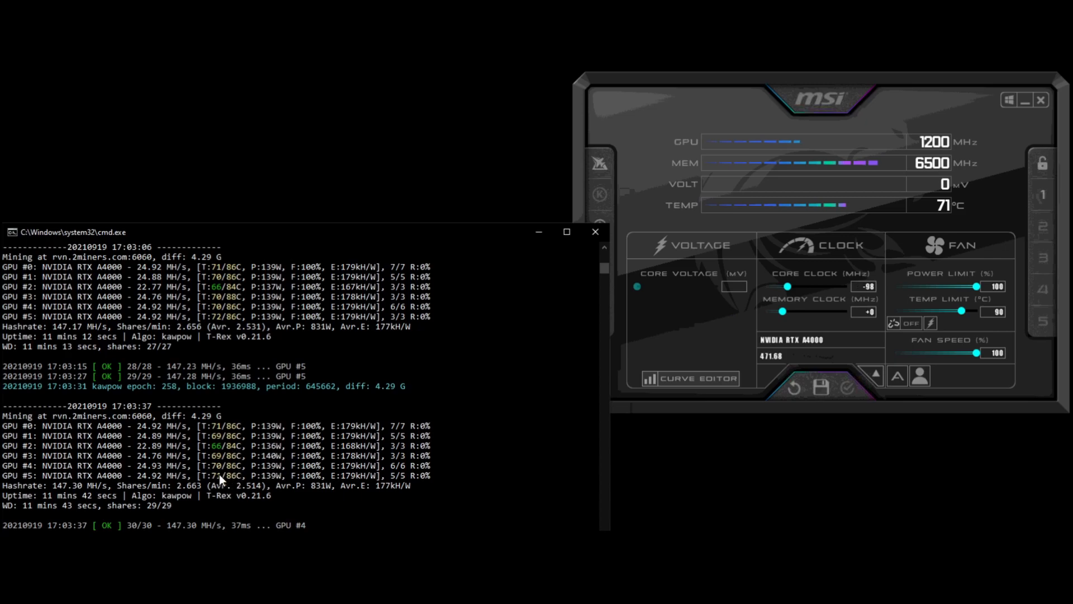
mouse_move(231, 467)
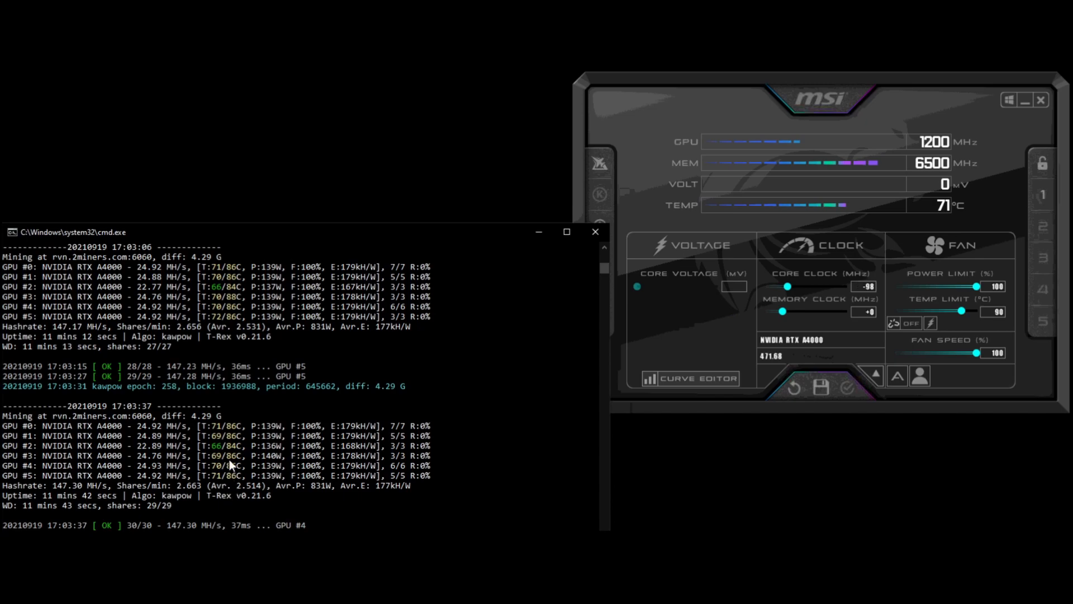
mouse_move(248, 474)
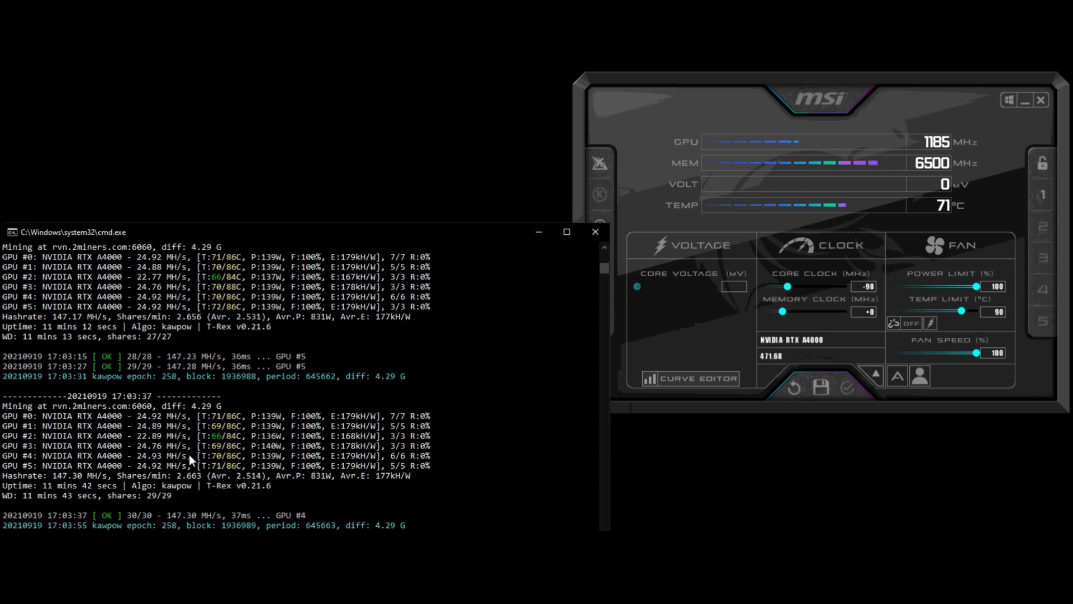
mouse_move(342, 426)
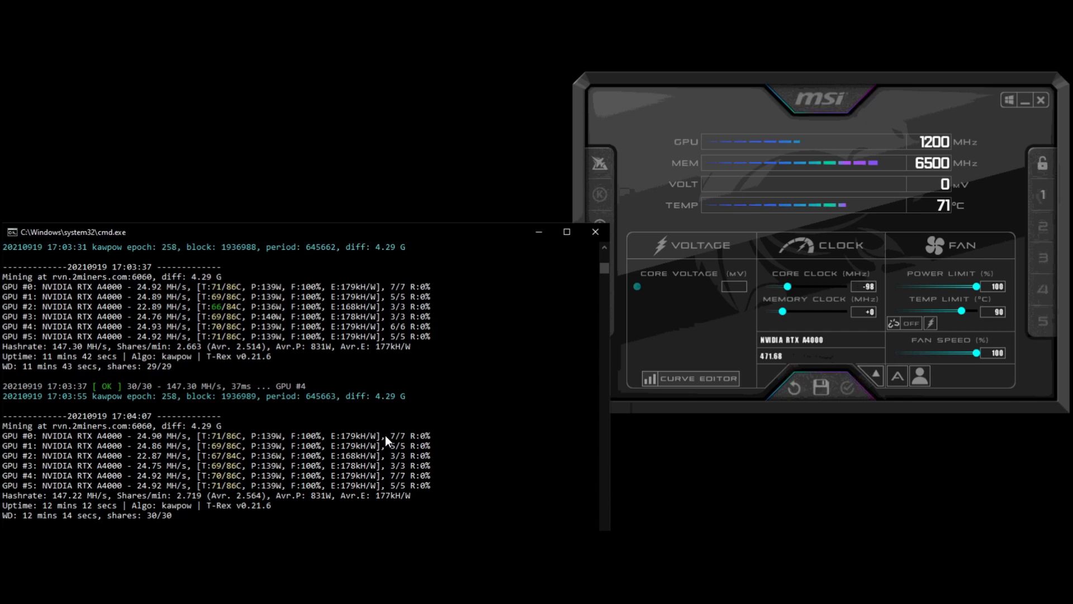
mouse_move(297, 374)
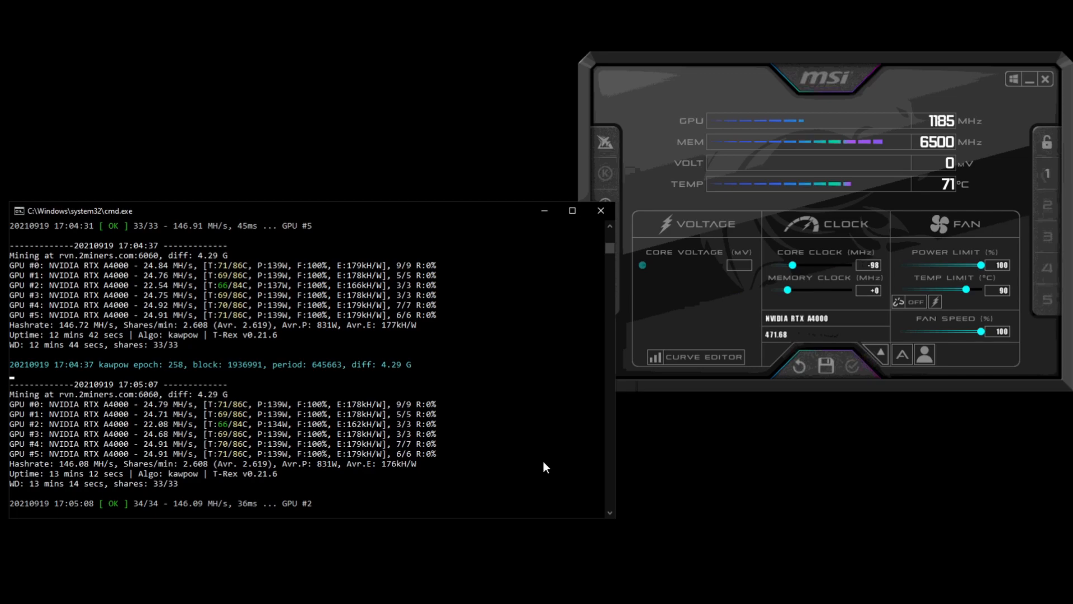
mouse_move(235, 499)
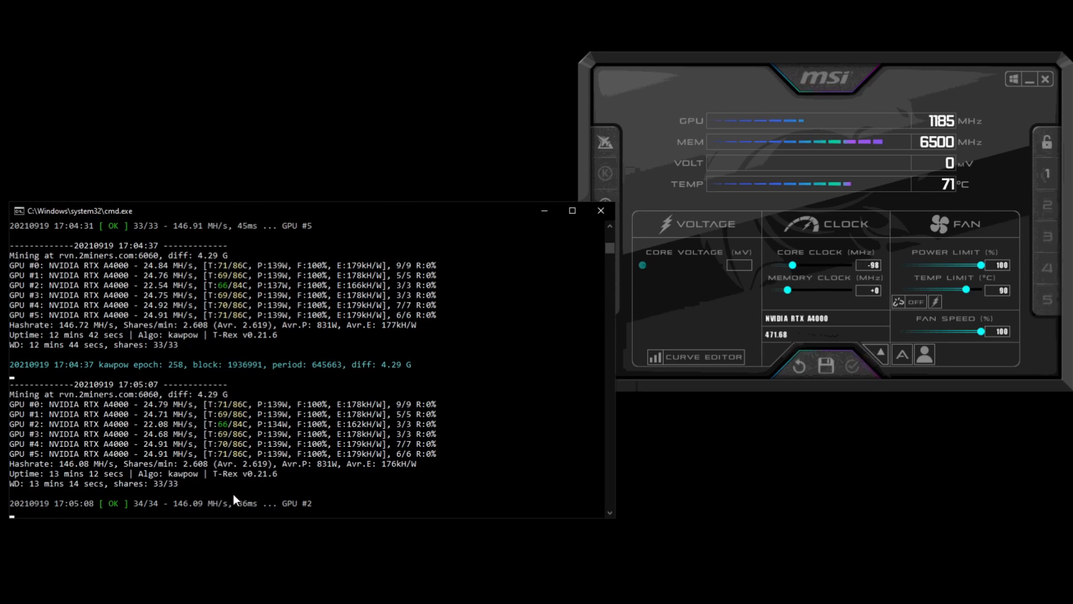